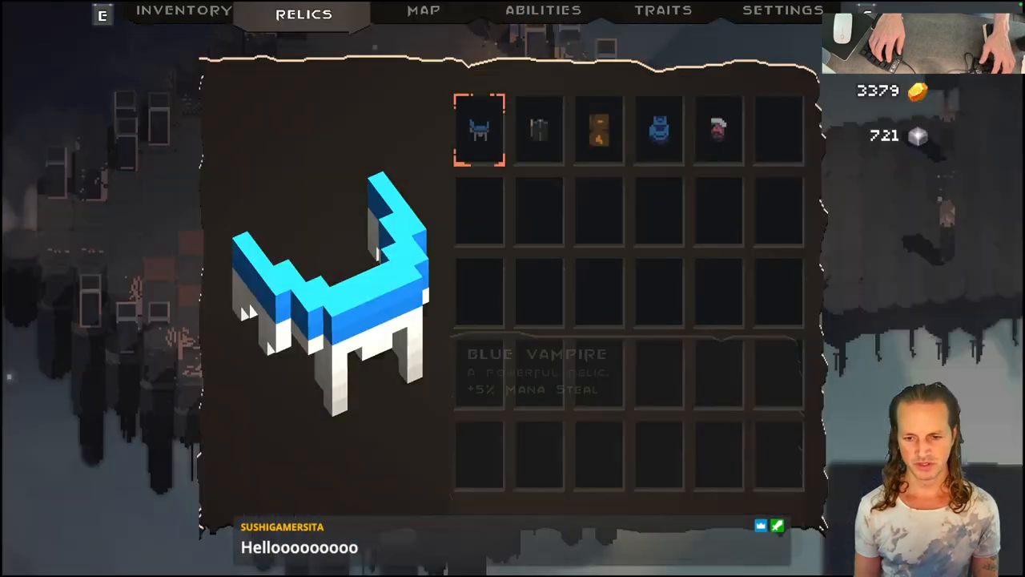
- Browse the game's inventory, pause menu and relics screen, inspecting the Slasher relic
{"action": "left_click", "coordinate": [184, 12]}
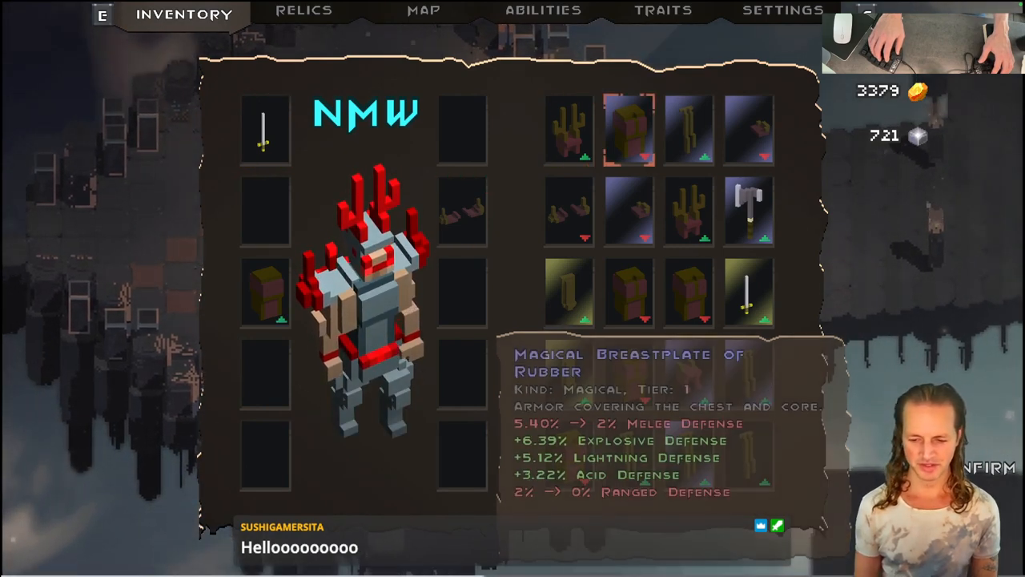
{"action": "left_click", "coordinate": [569, 128]}
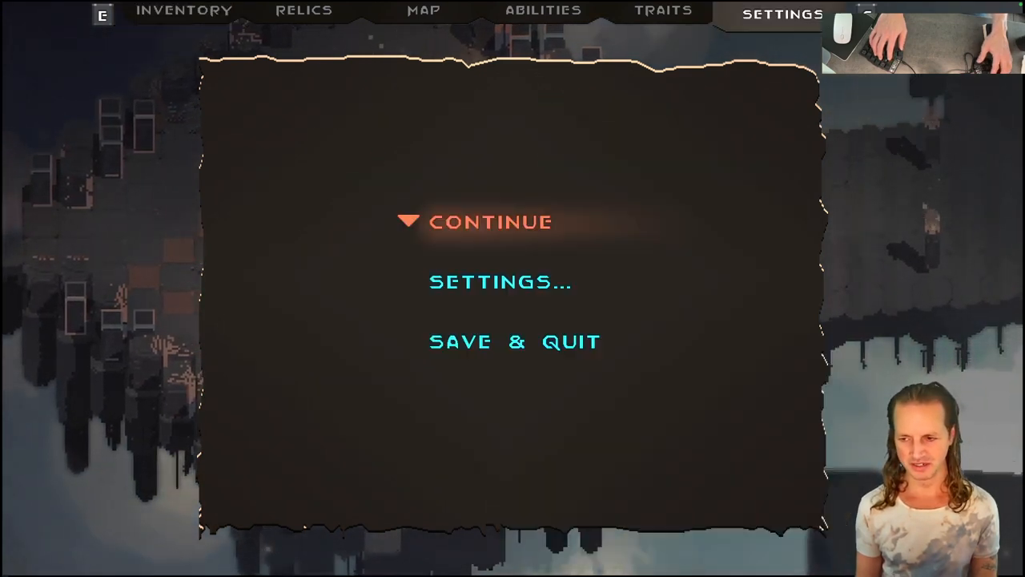
{"action": "left_click", "coordinate": [491, 221]}
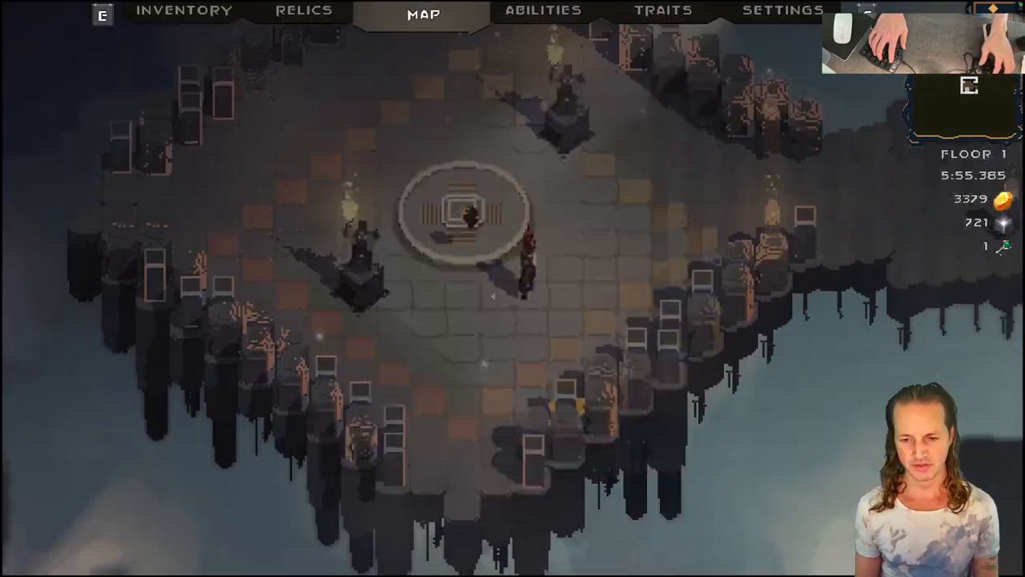
{"action": "left_click", "coordinate": [303, 11]}
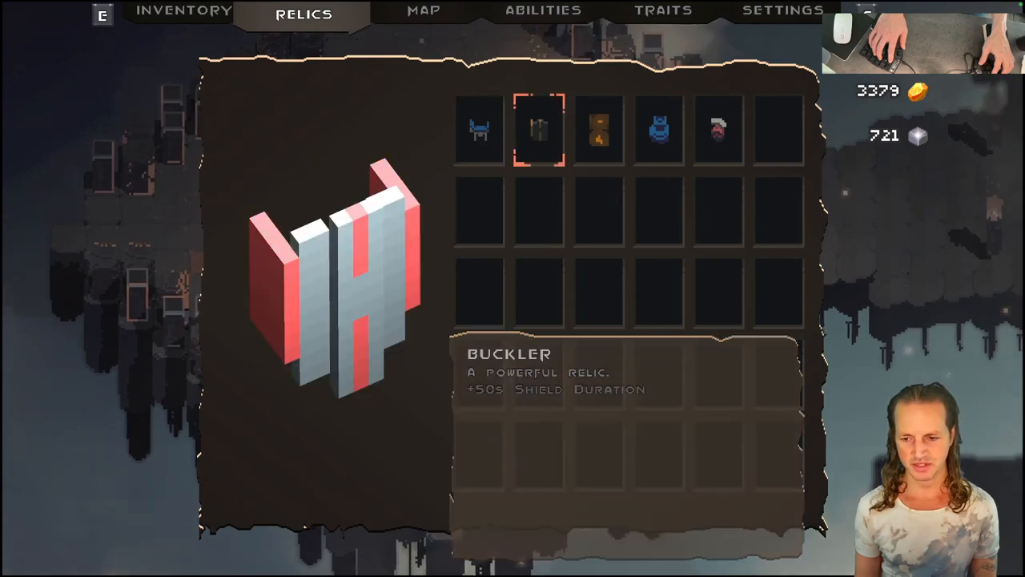
{"action": "left_click", "coordinate": [717, 129]}
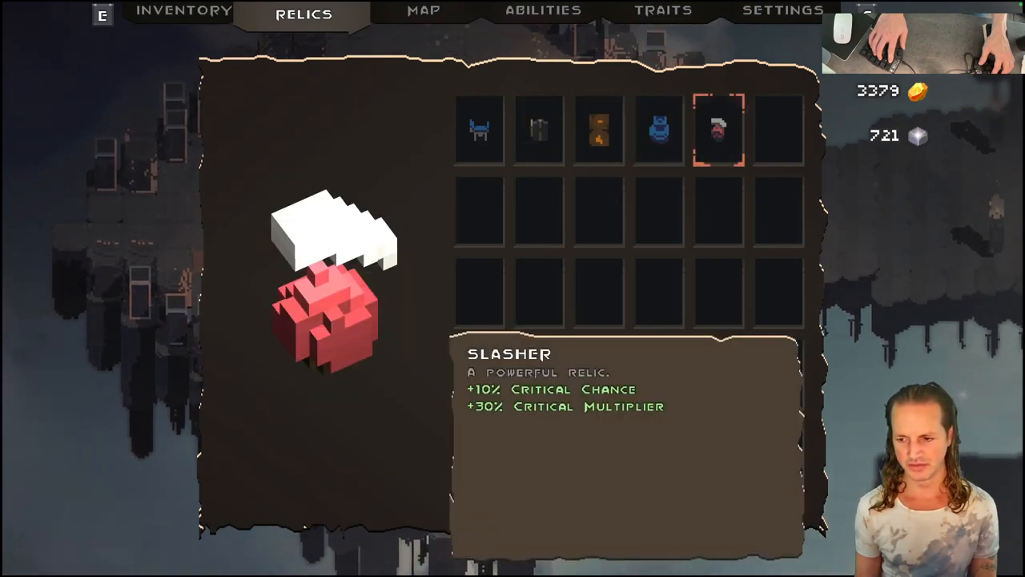
{"action": "left_click", "coordinate": [480, 130]}
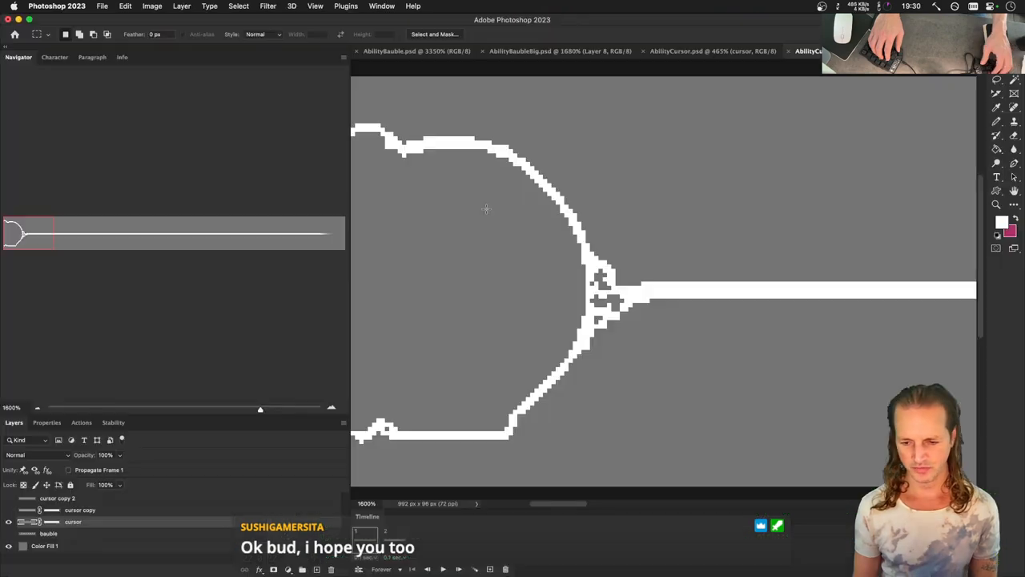
{"action": "mouse_move", "coordinate": [305, 193]}
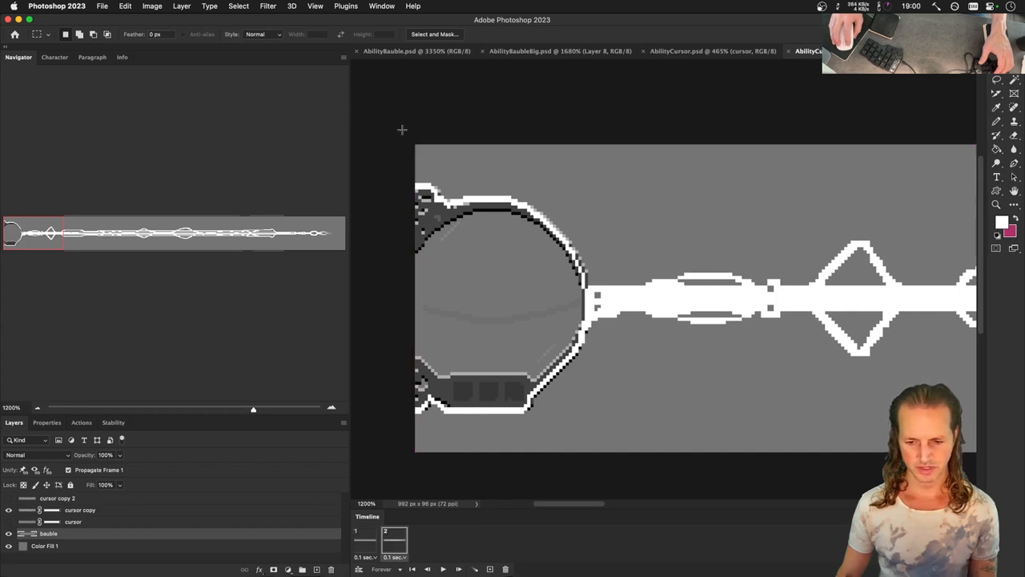
- Marquee-select the canvas area to the right of the bauble in AbilityCursorBig.psd
{"action": "left_click_drag", "start_coordinate": [415, 144], "coordinate": [460, 187]}
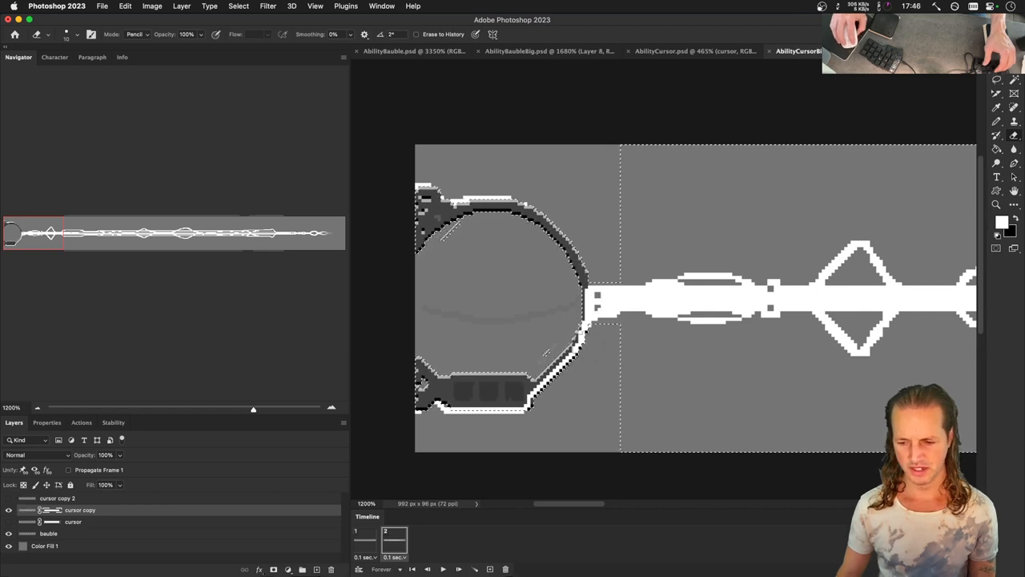
- Erase on the cursor copy layer, then bring the small AbilityCursor.psd document forward
{"action": "left_click", "coordinate": [469, 388]}
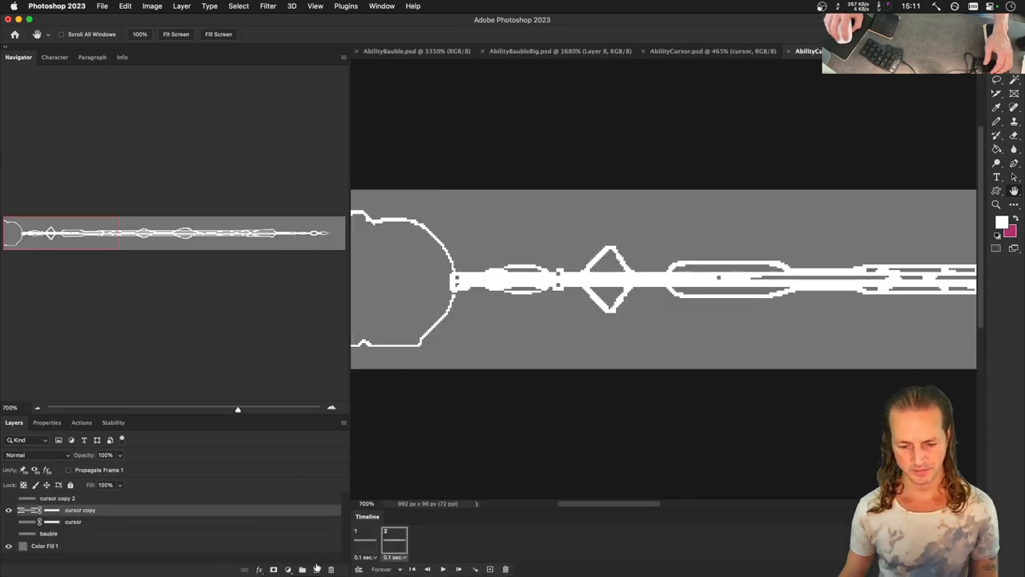
{"action": "left_click", "coordinate": [712, 51]}
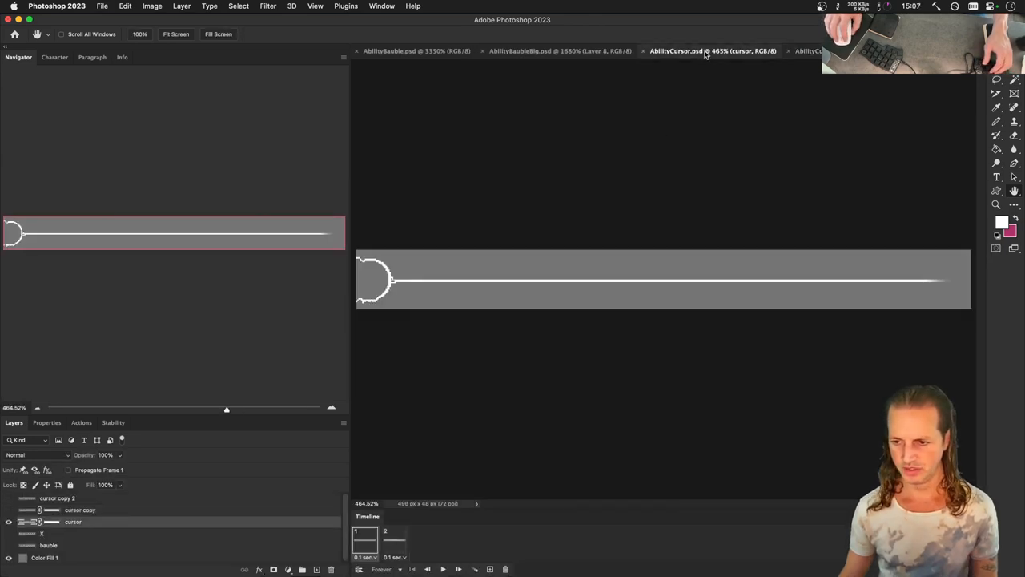
- Copy the bauble from AbilityBauble.psd frame 2 into AbilityCursor.psd as Layer 1, then show AbilityCursorBig.psd
{"action": "left_click", "coordinate": [560, 50]}
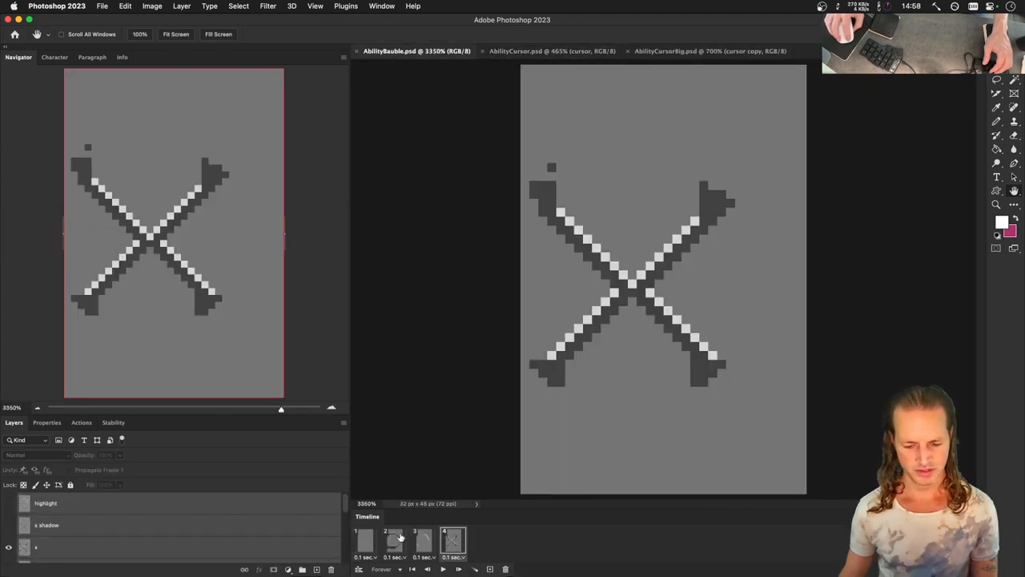
{"action": "left_click", "coordinate": [393, 539]}
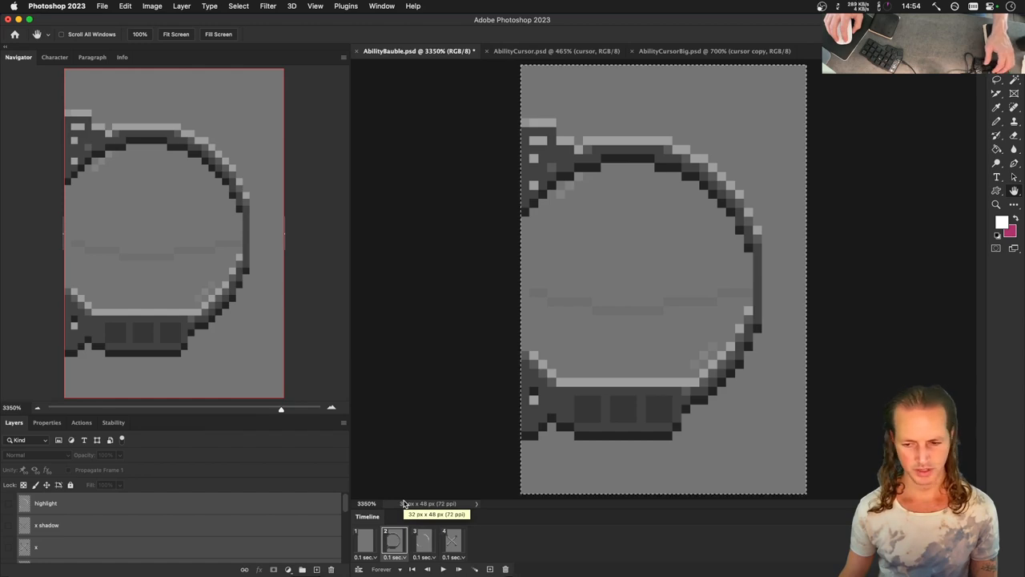
{"action": "left_click", "coordinate": [124, 7]}
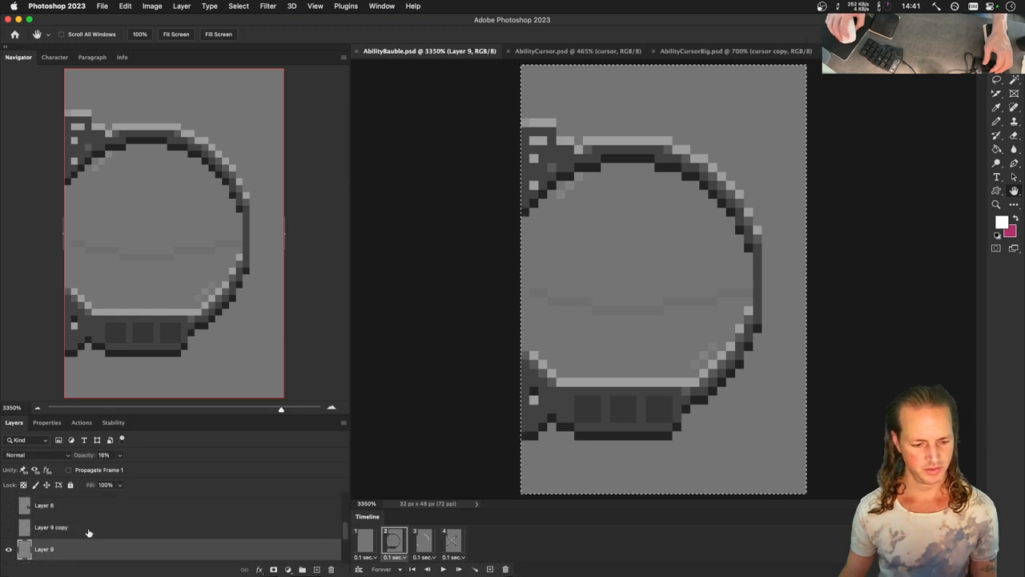
{"action": "left_click", "coordinate": [553, 51]}
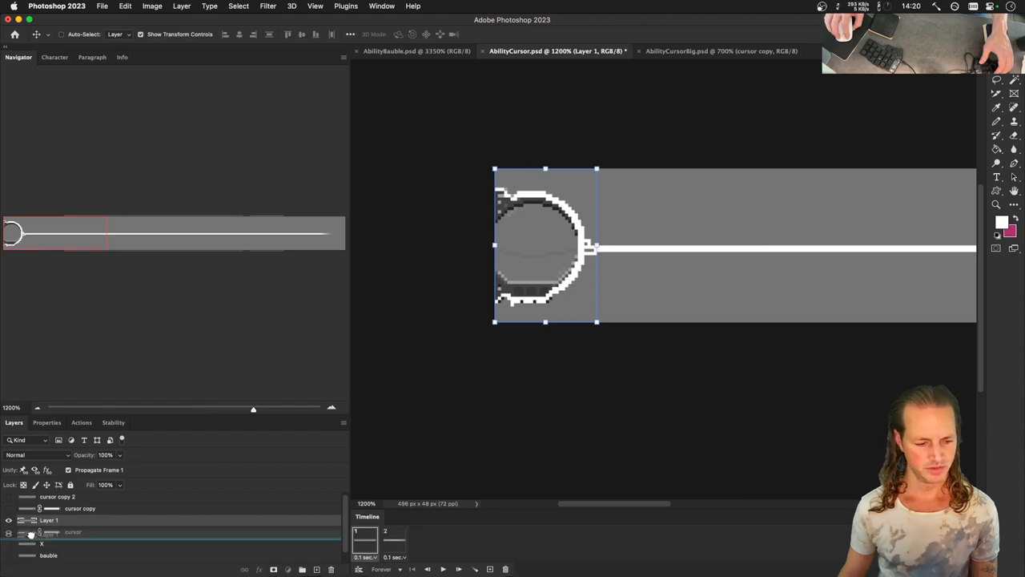
{"action": "left_click", "coordinate": [717, 50]}
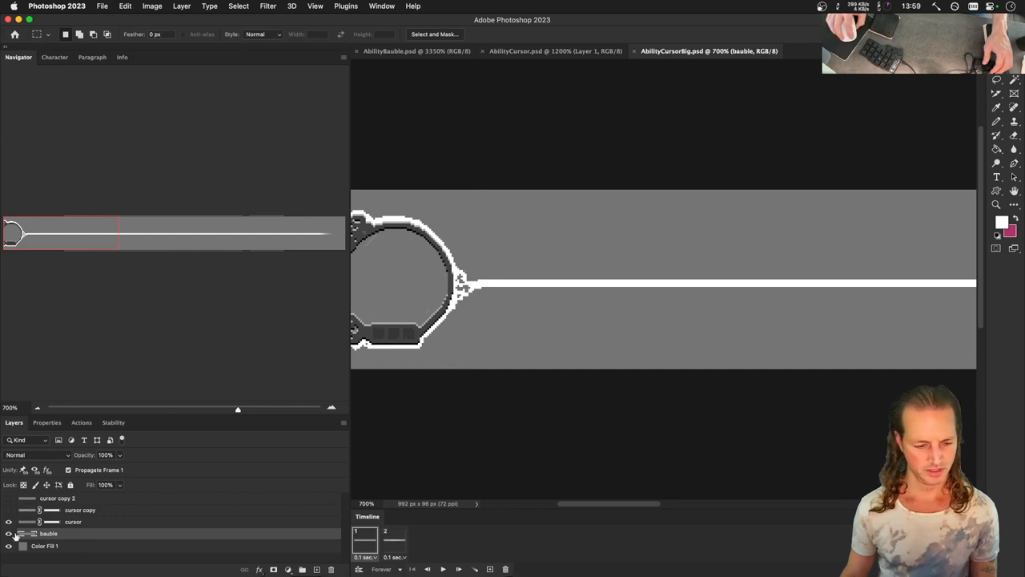
{"action": "left_click", "coordinate": [556, 51]}
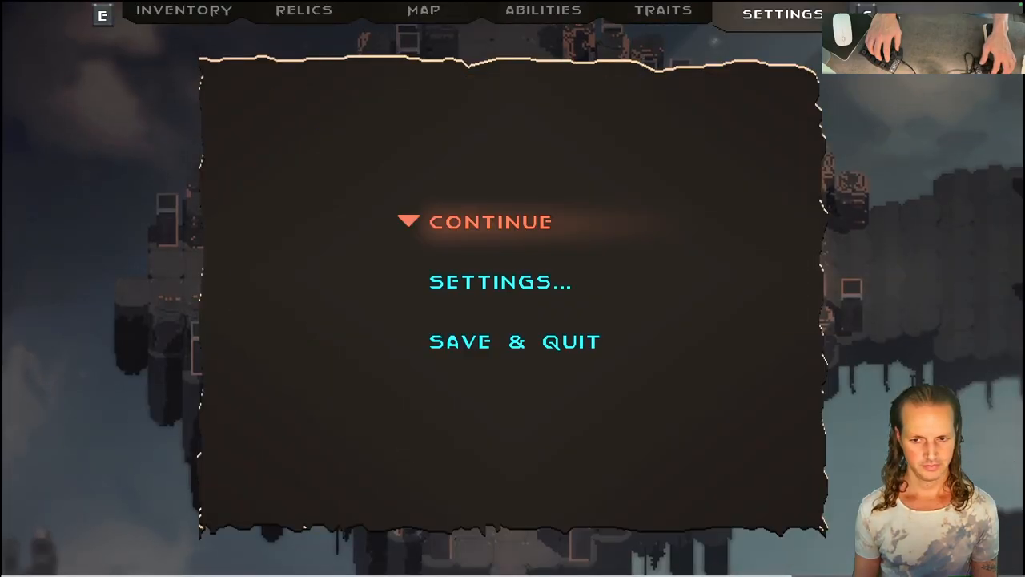
- Choose Continue to resume play on floor 1's central platform
{"action": "left_click", "coordinate": [490, 222]}
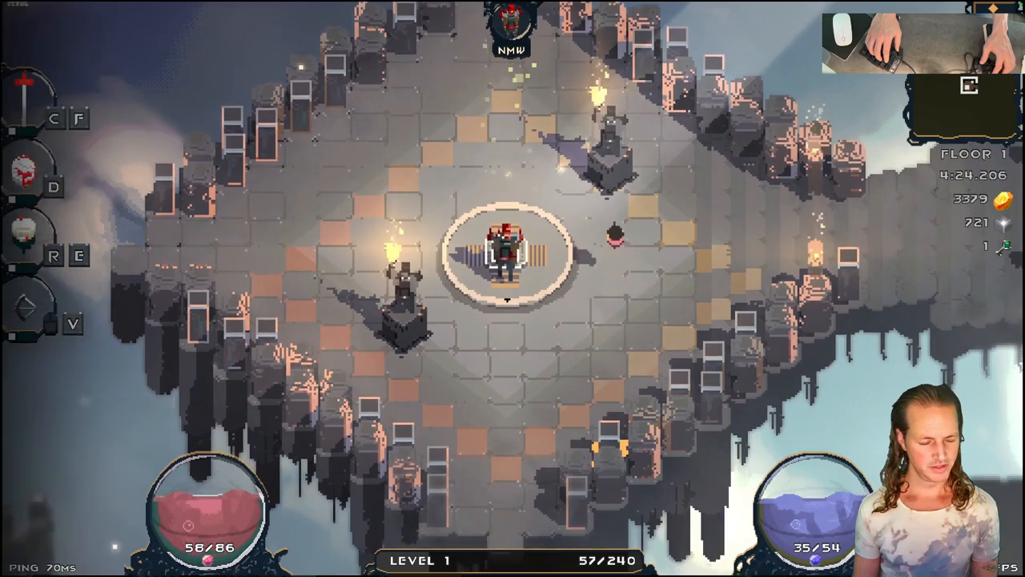